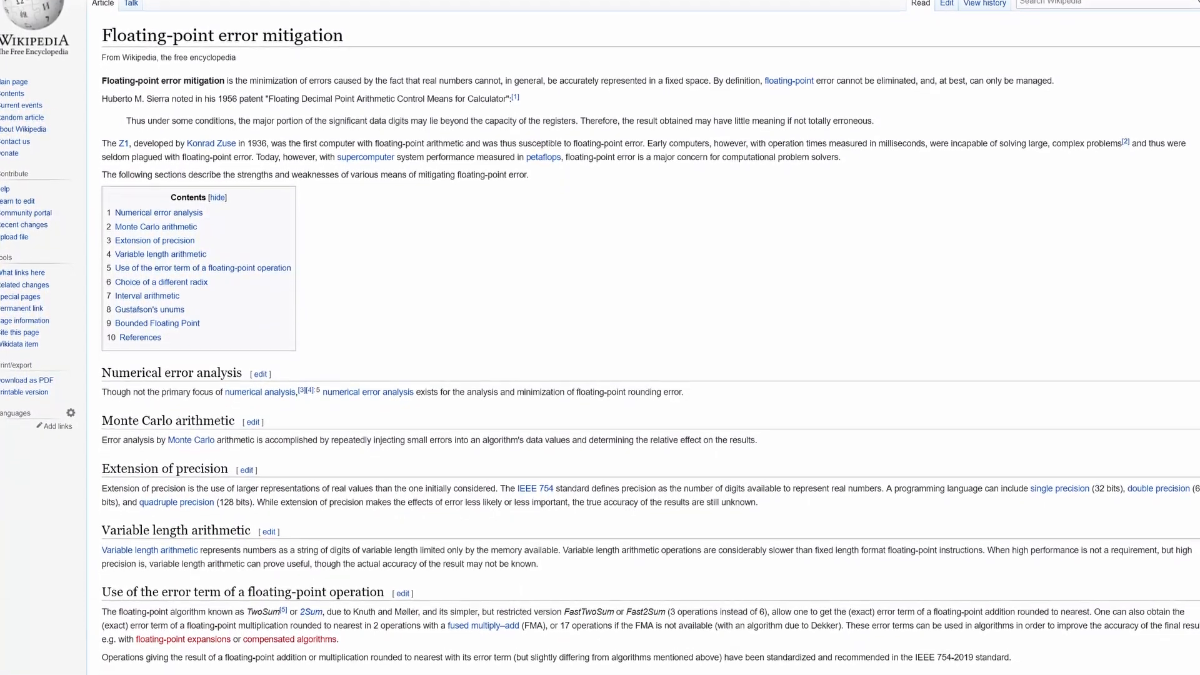
- Write print lines comparing 1.0 / 3.0 with 0.333333 and with 0.3 in the script
scroll("down", 3)
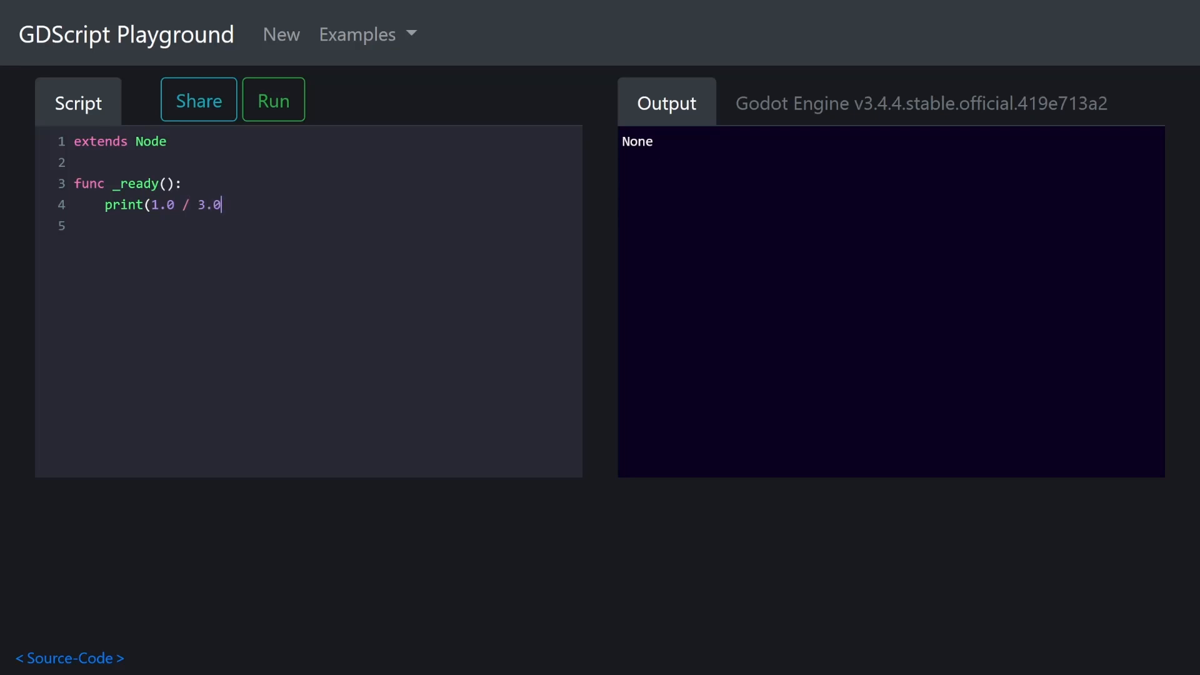
type("print(1.0 / 3.0 ==")
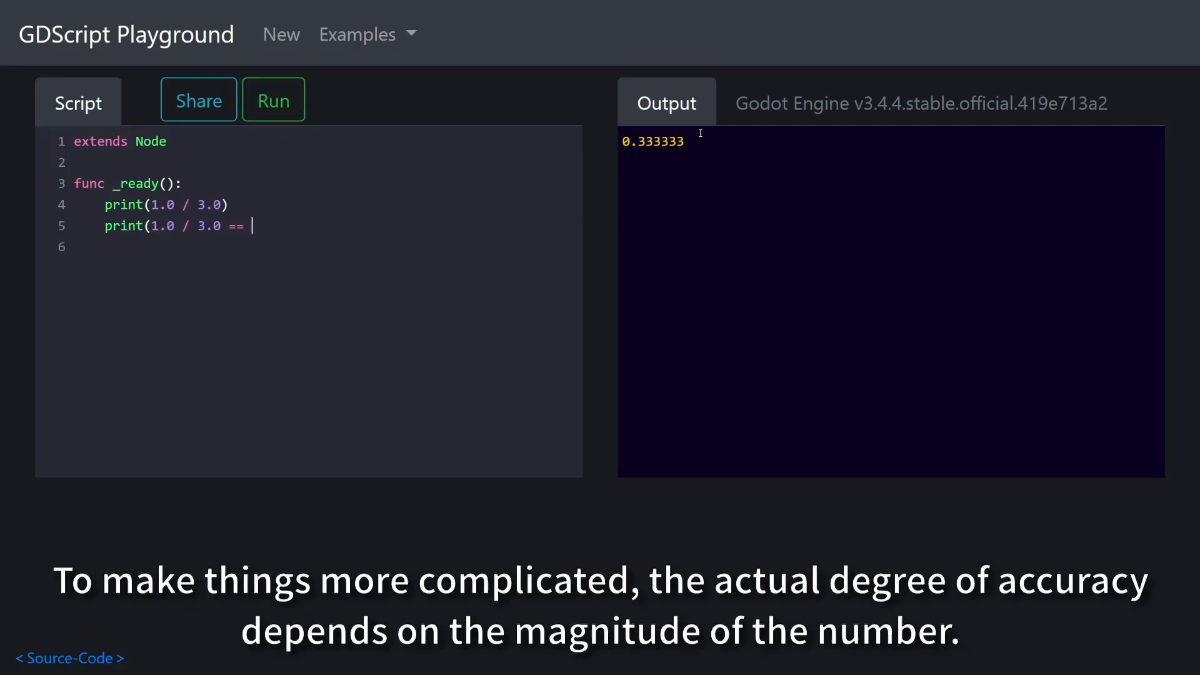
type("0.333333)")
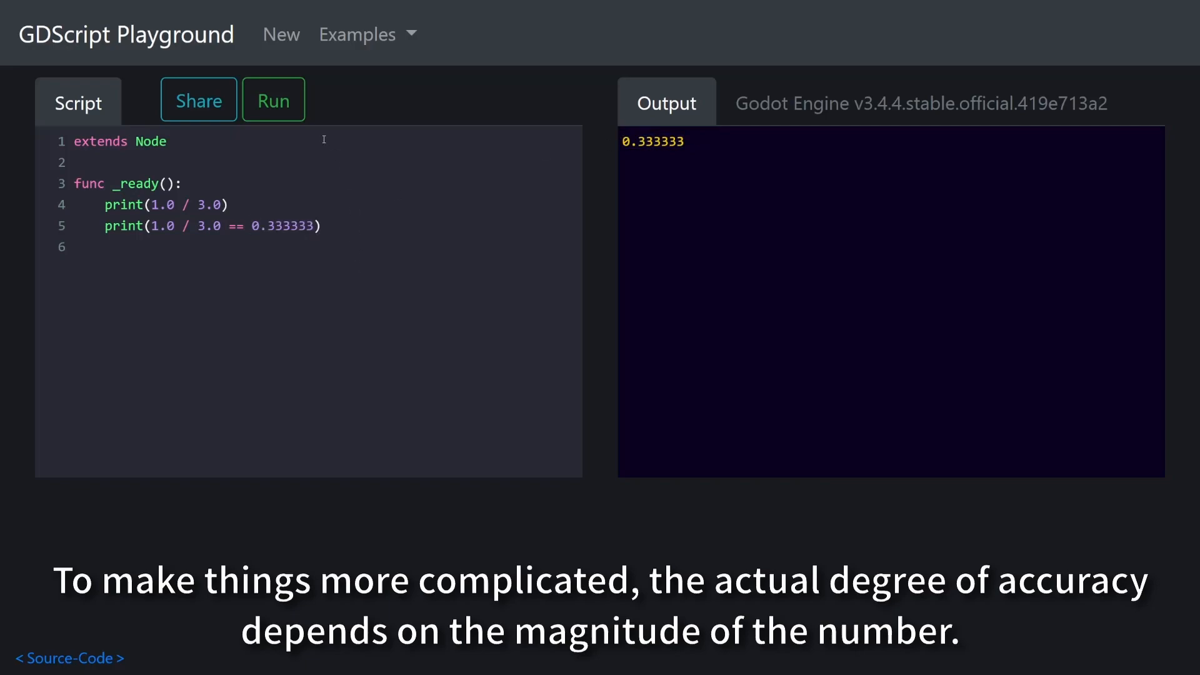
type("print")
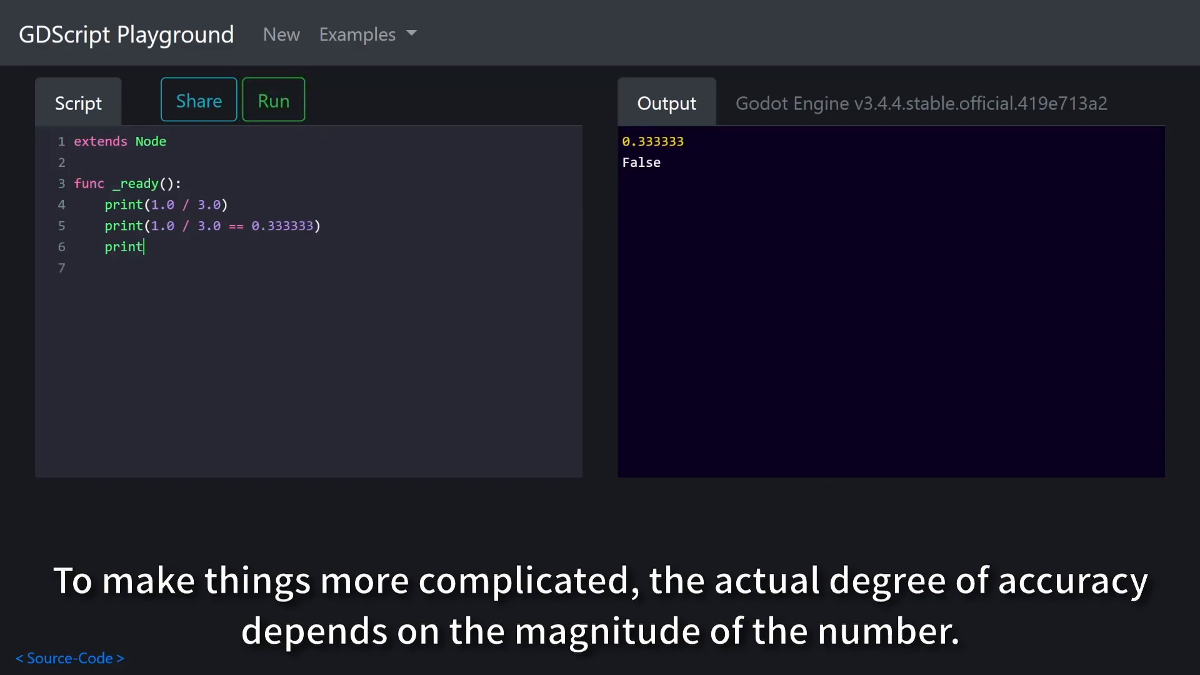
type("(1.0 / 3.0 == 0.3")
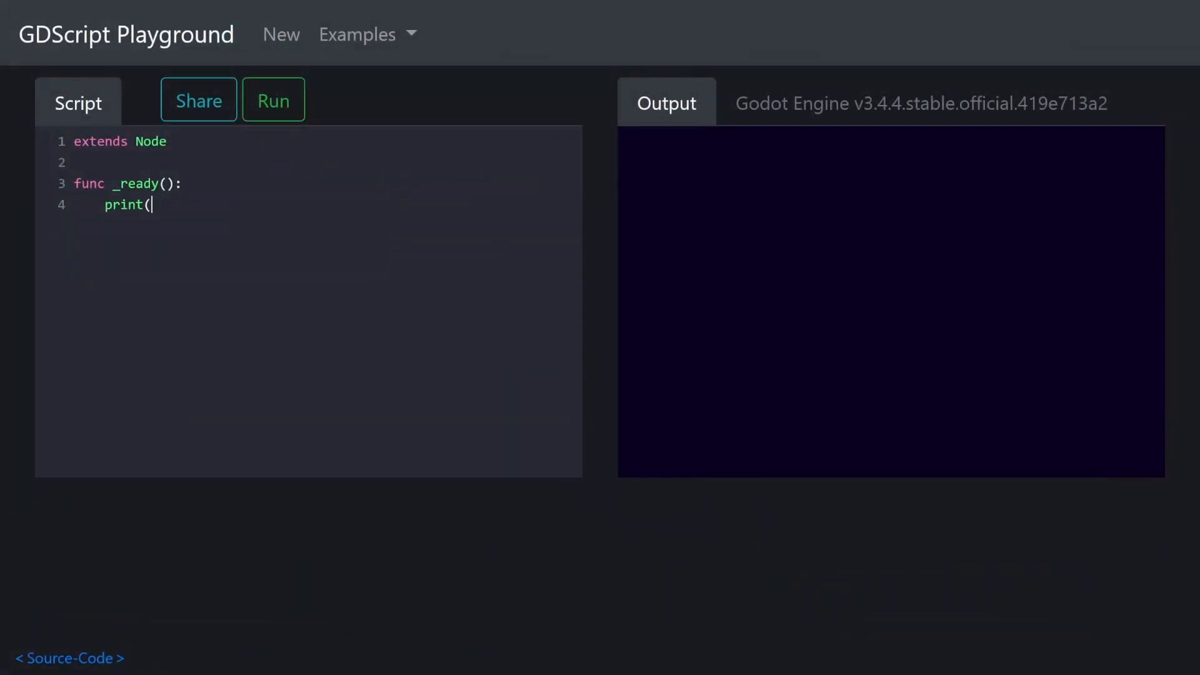
- Print is_equal_approx(1.0 / 3.0, 0.33333) and run it
type("is_equal_approx(1.0 / 3.0, 0.3")
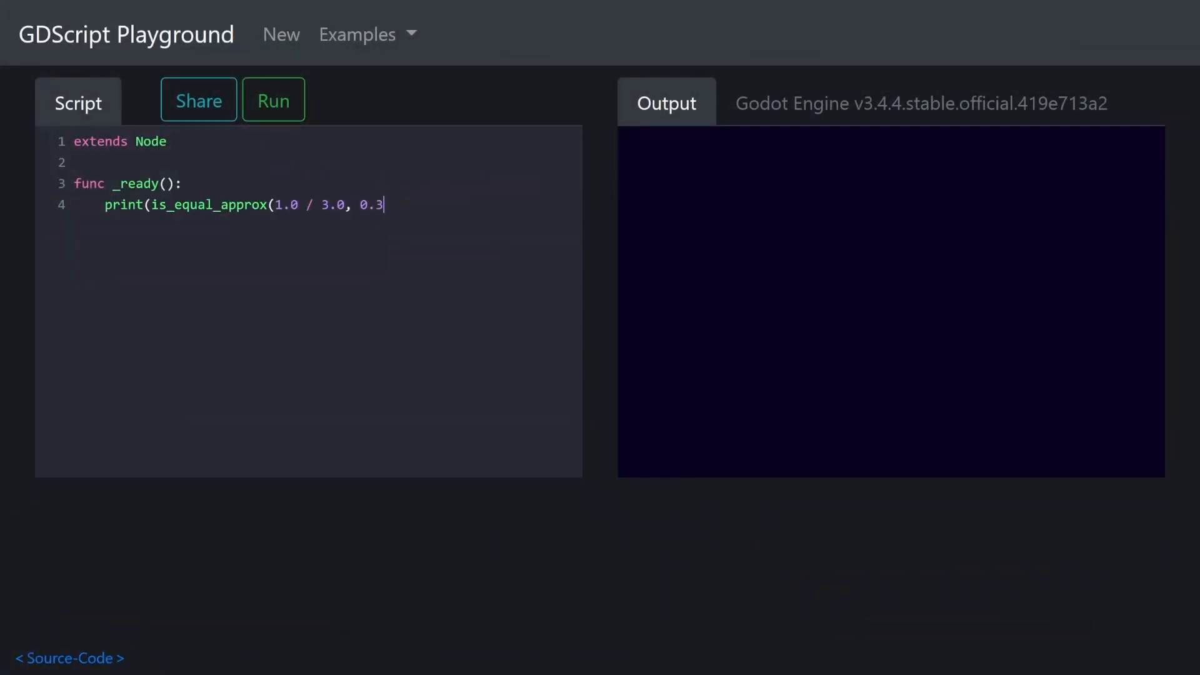
type("3333))")
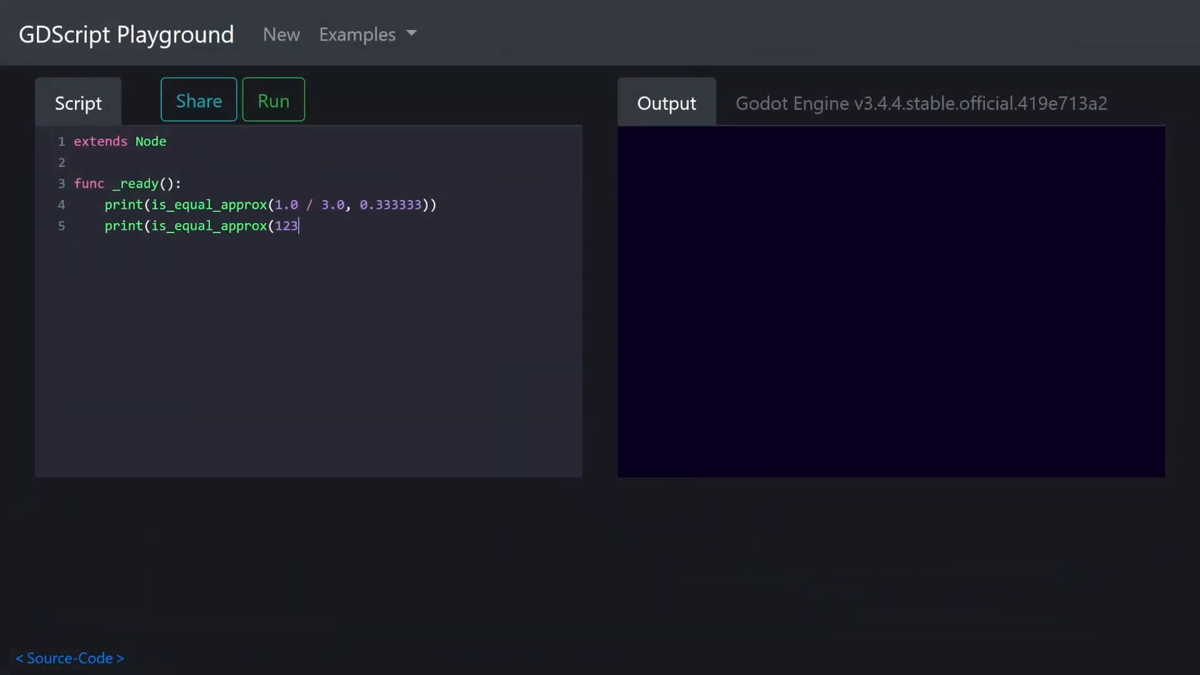
left_click(273, 100)
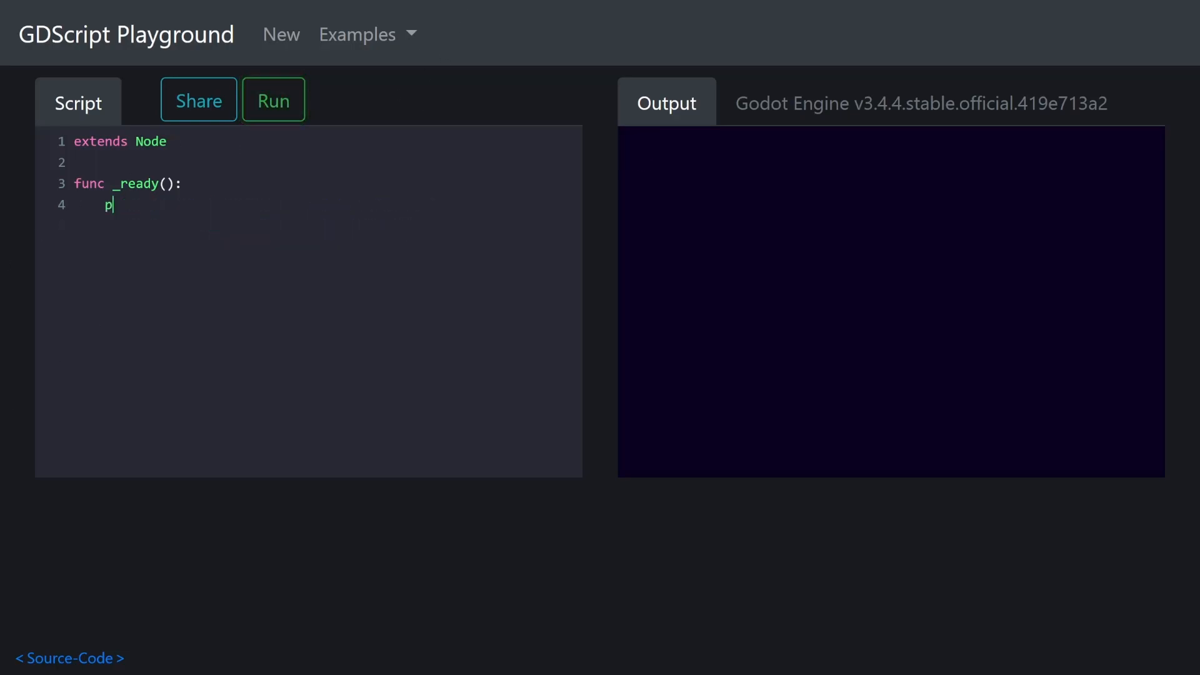
- Print is_zero_approx(0.000001) in a fresh script and run it
type("rint(is_zero")
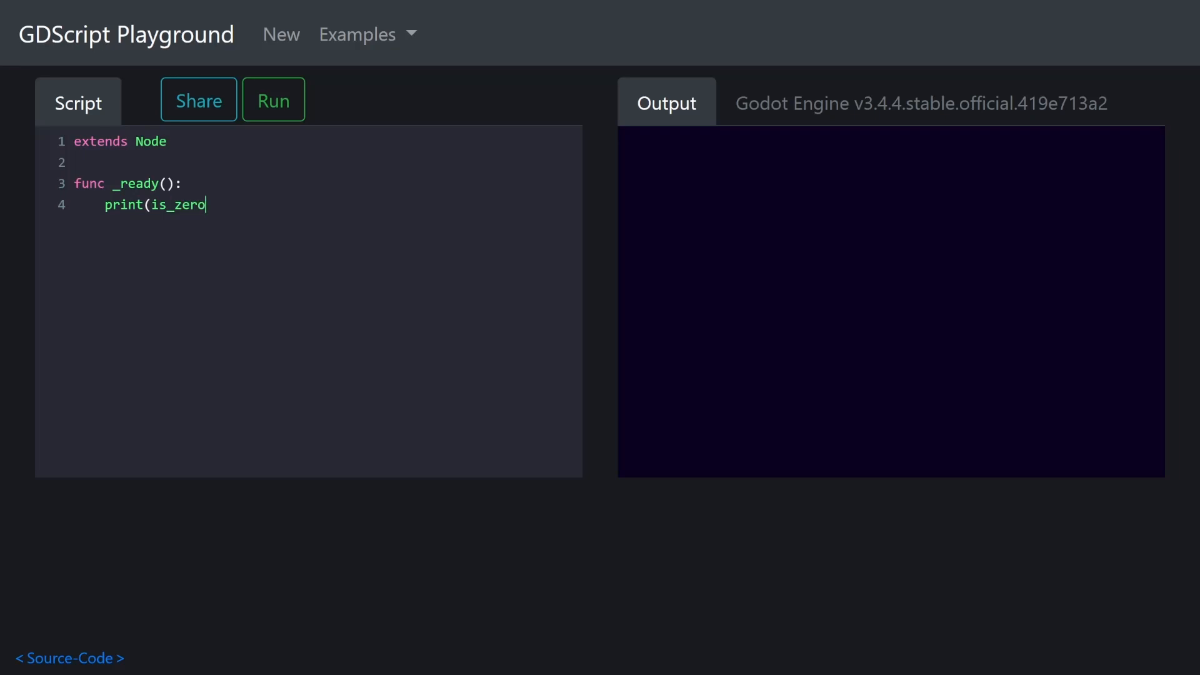
type("_approx(0.000001")
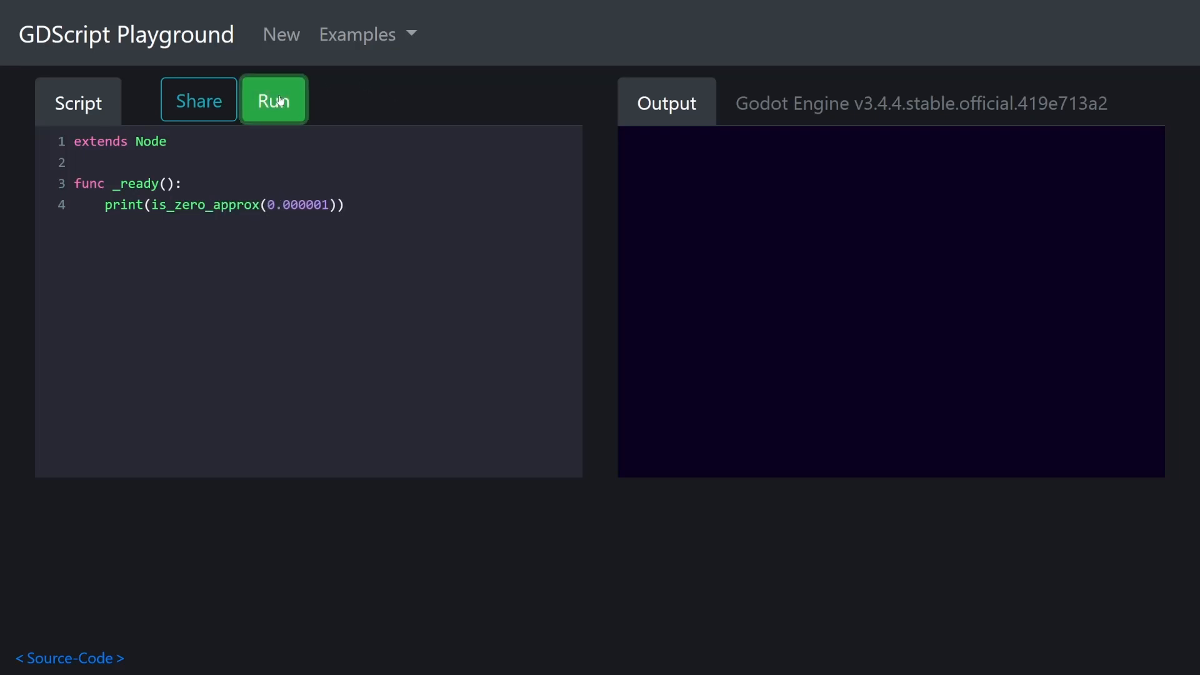
left_click(274, 100)
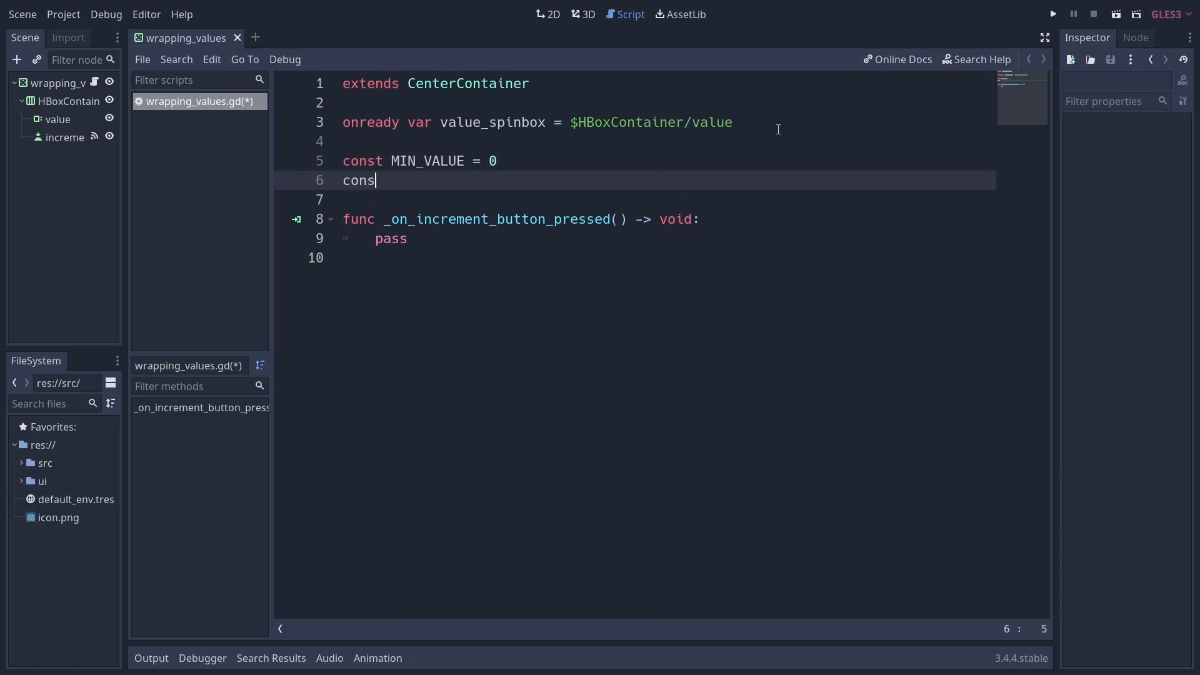
- Add const MAX_VALUE = 5 and wrap the spinbox value with wrapi(value + 1, MIN_VALUE, MAX_VALUE)
type("t MAX_VALUE = 5")
left_click(634, 239)
type("value_spinbox.value =")
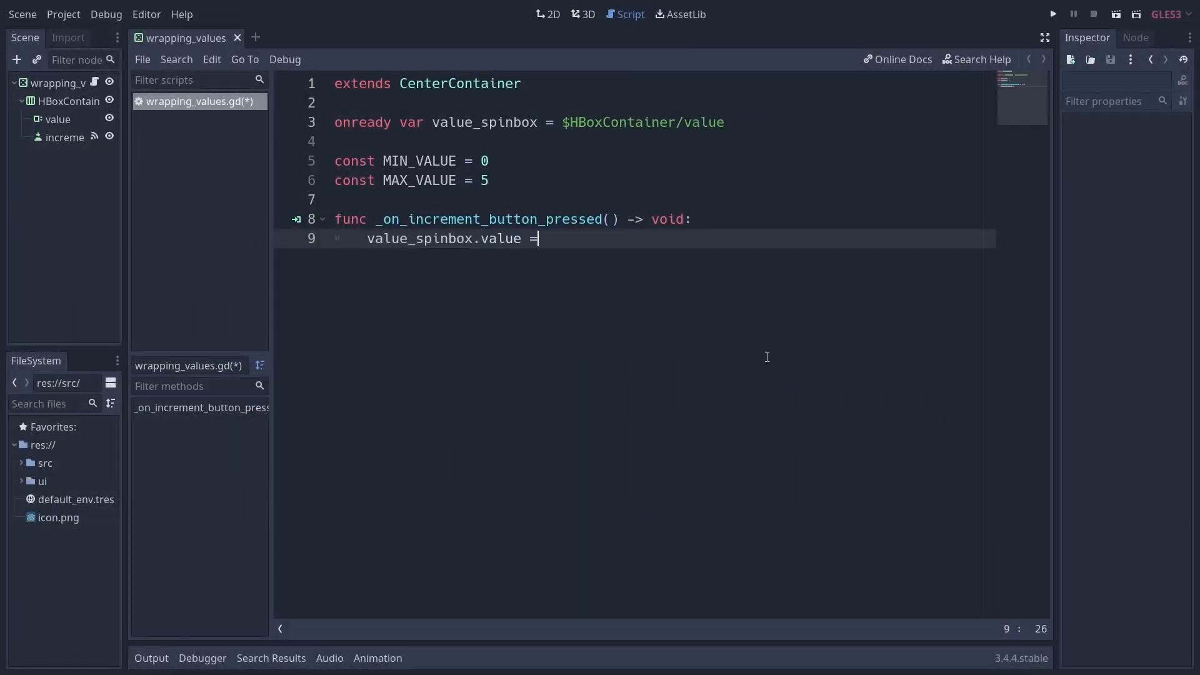
type("wrapi(value_spinbox.value )")
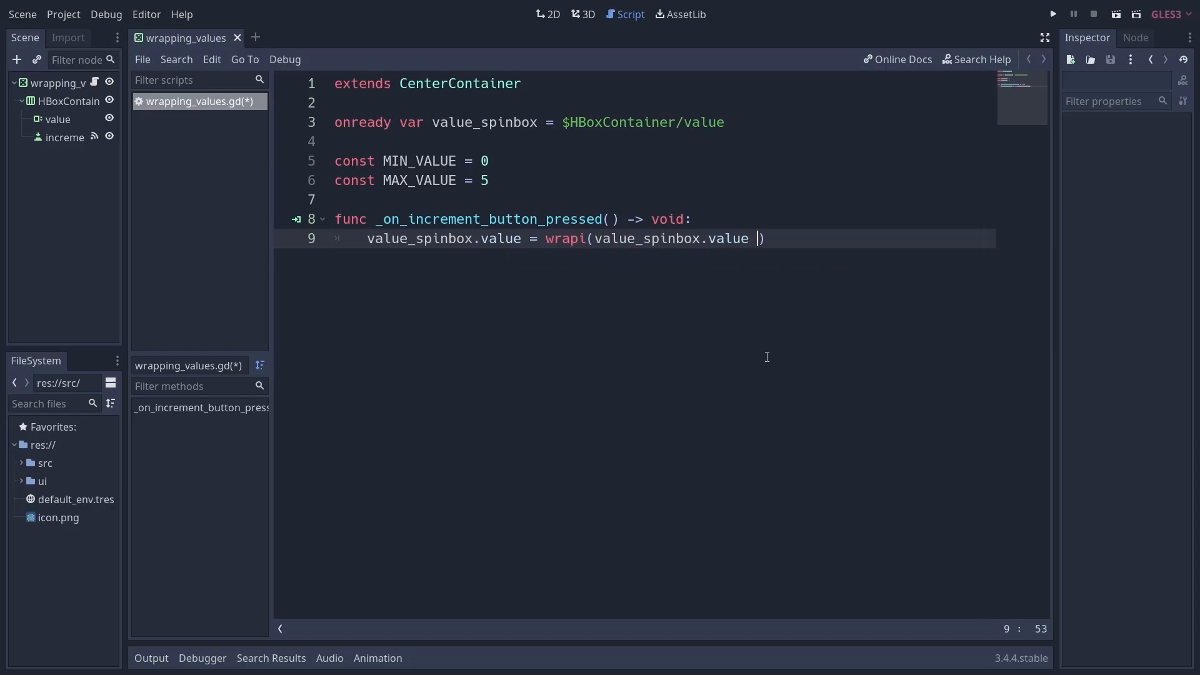
type("+ 1, MIN_VALUE, MAX_VALUE")
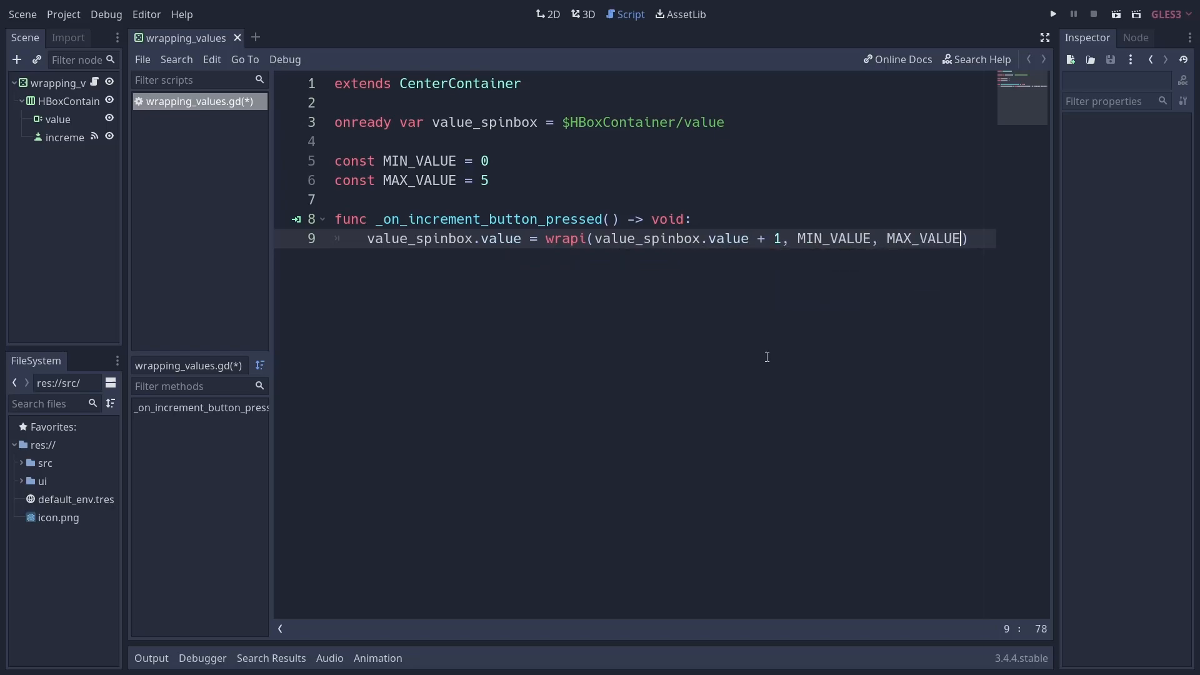
left_click(1053, 14)
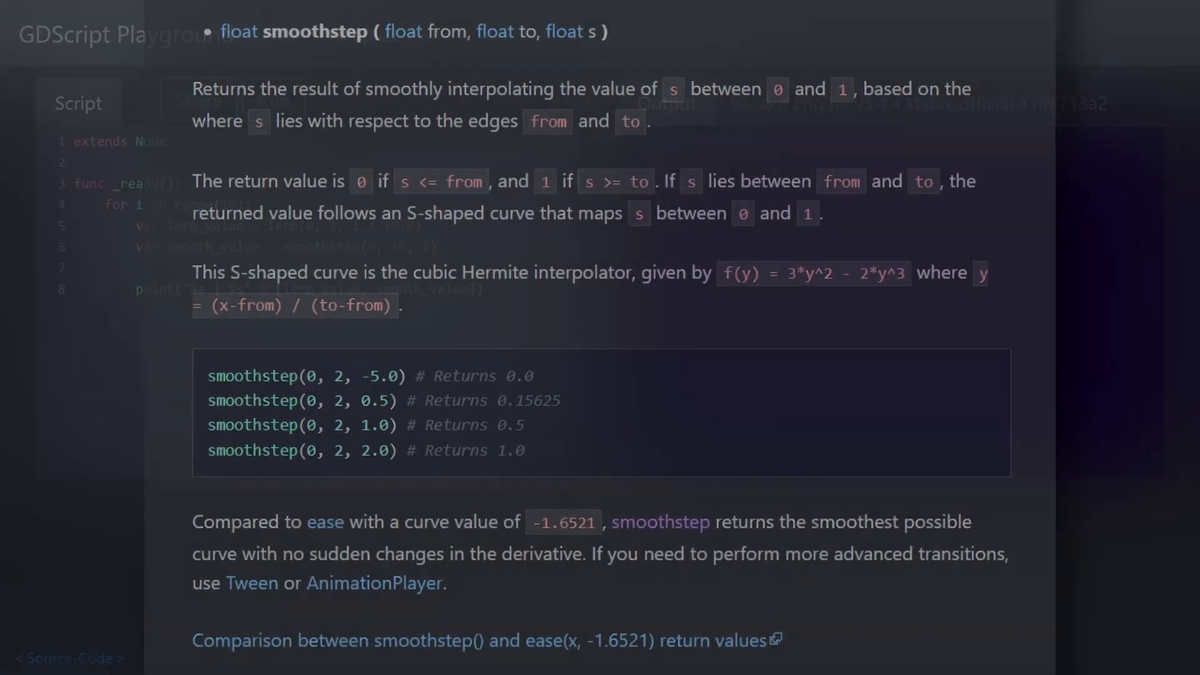
- Run the loop printing lerp and smoothstep results side by side
left_click(274, 100)
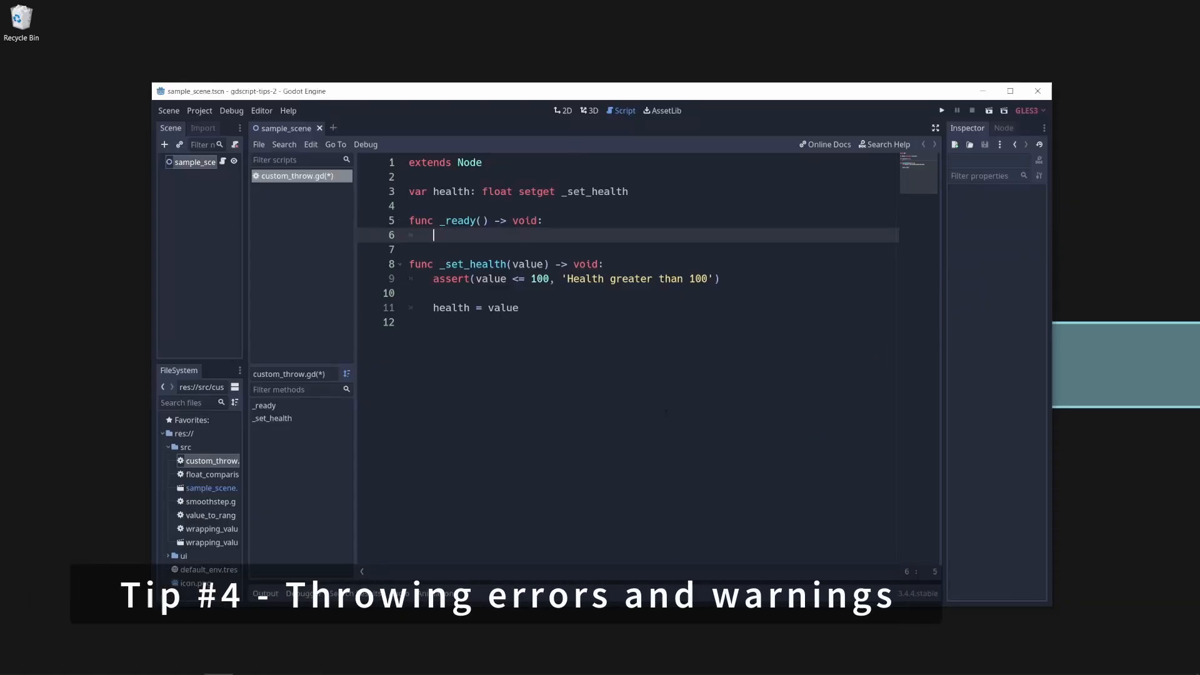
- Call _set_health(101) from _ready, run the scene, and swap the assert for a push_error check
type("_set_health()")
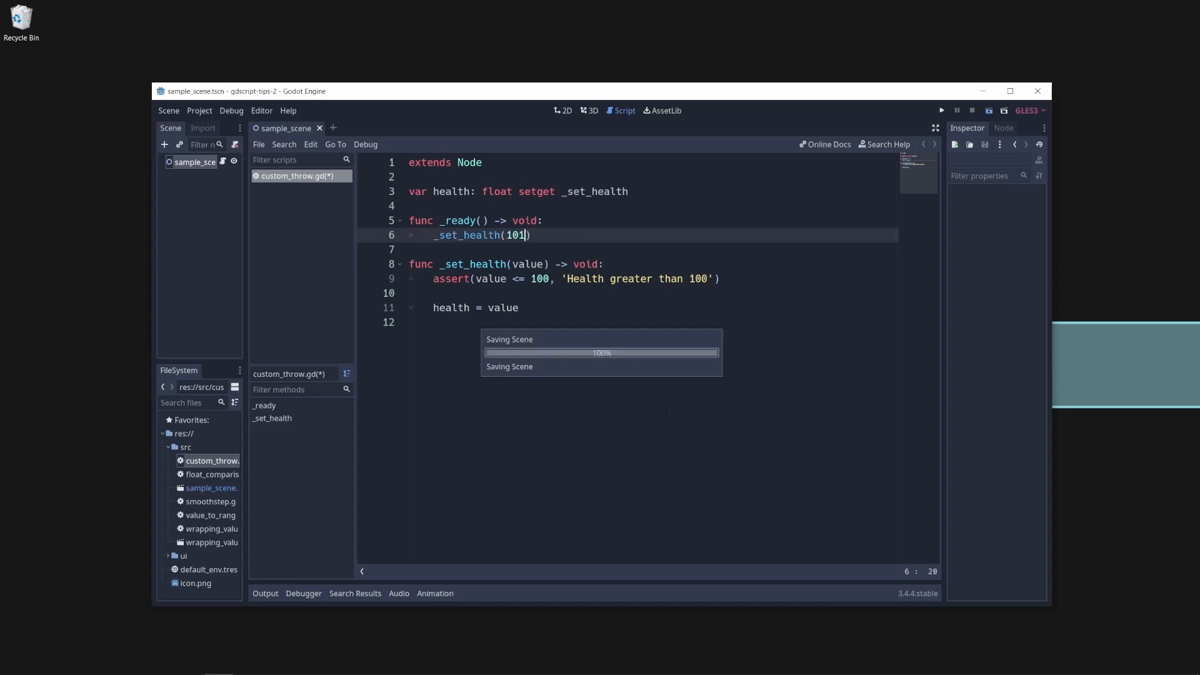
left_click(940, 110)
type("push_error('Health greater than 100')")
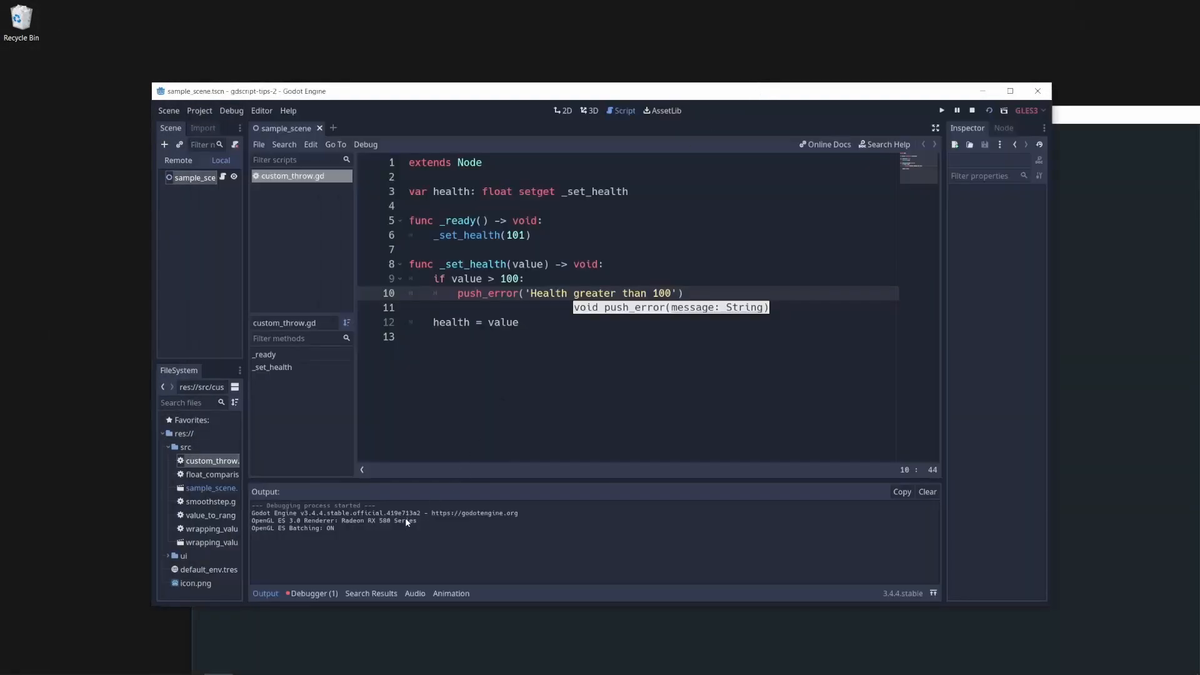
left_click(316, 474)
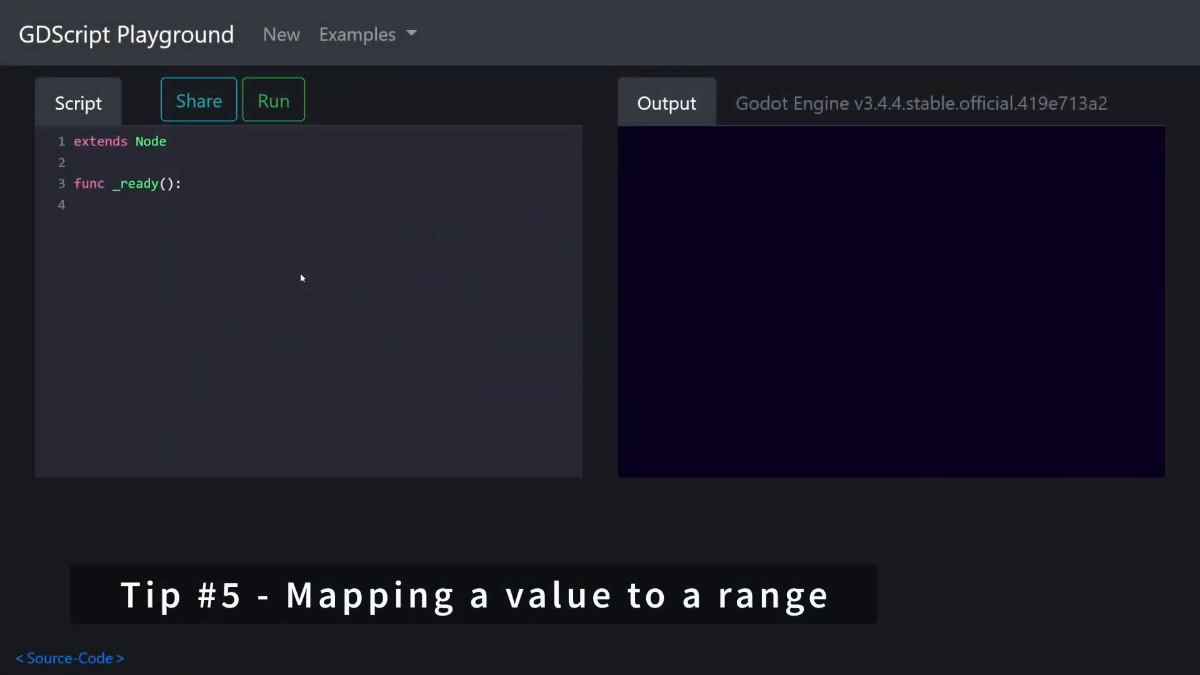
- Print range_lerp(5, 1, 10, 10, 100) and run it to output 50
type("print(range_lerp")
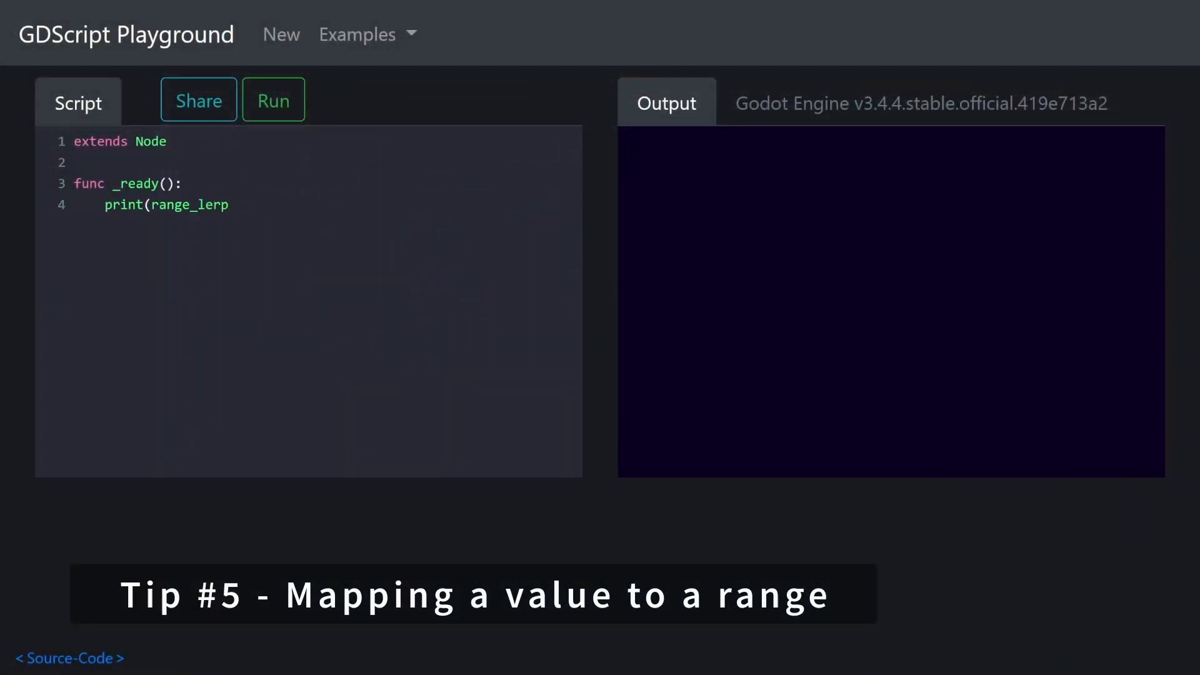
type("(5, 1, 10,")
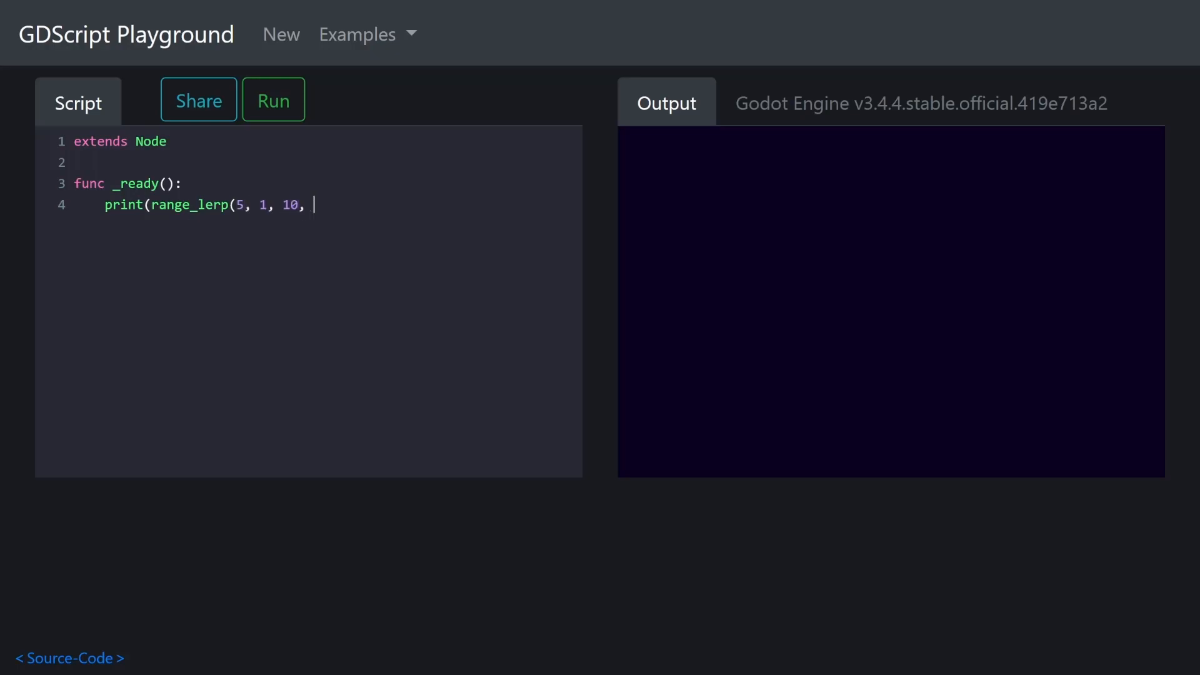
type("10, 10")
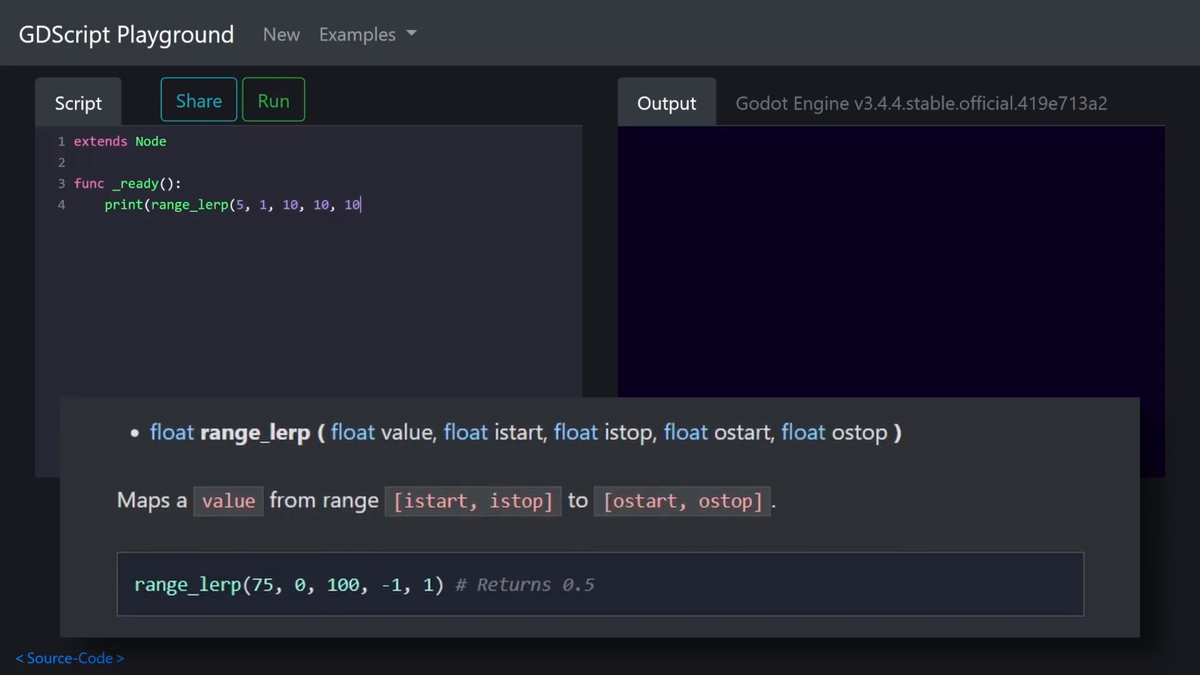
type("0))")
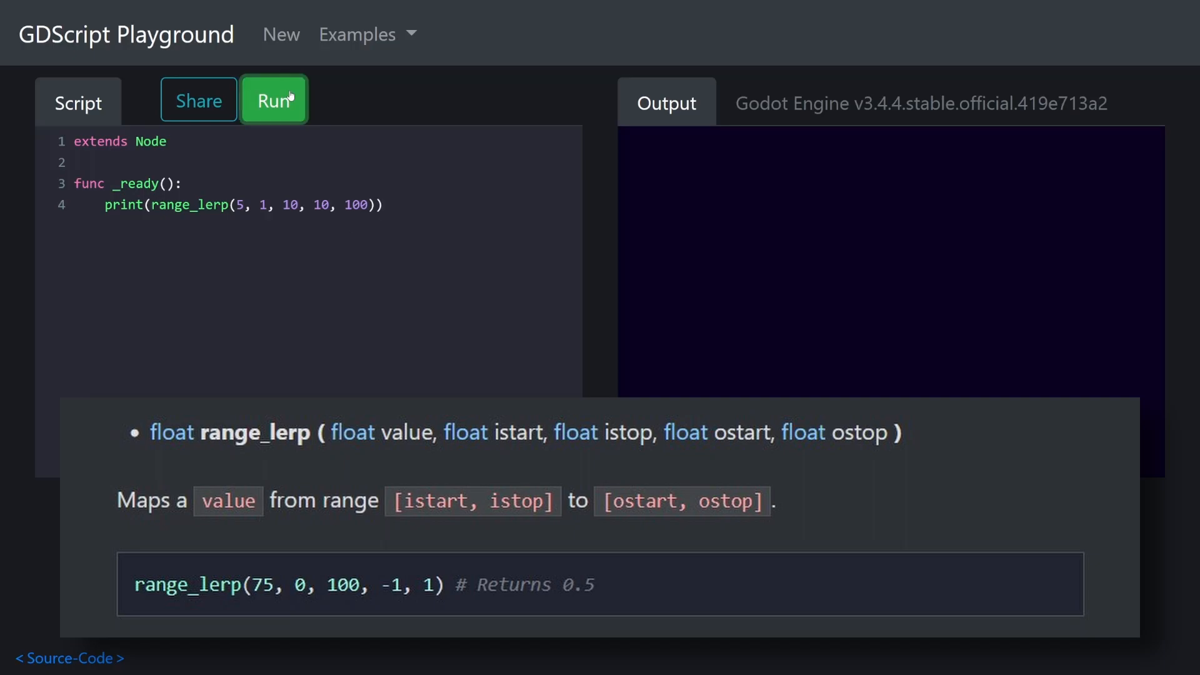
left_click(274, 99)
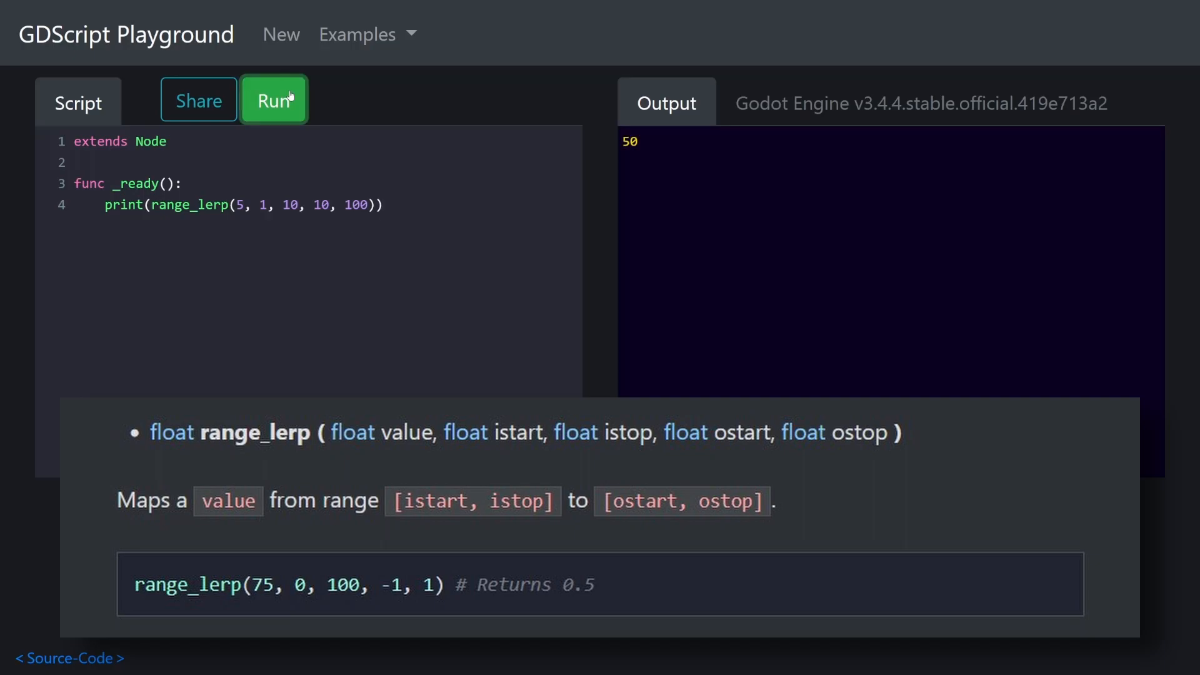